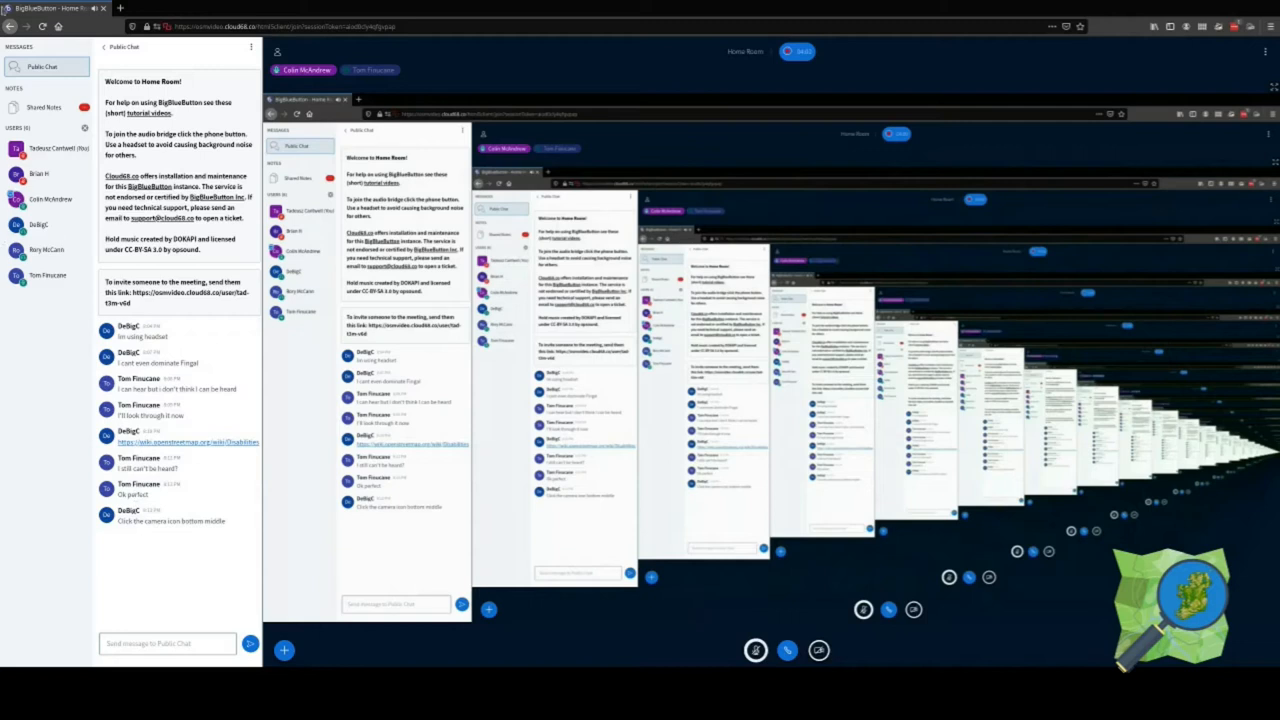
Begin a public chat message by typing 'Tom' in the message box.
left_click(85, 128)
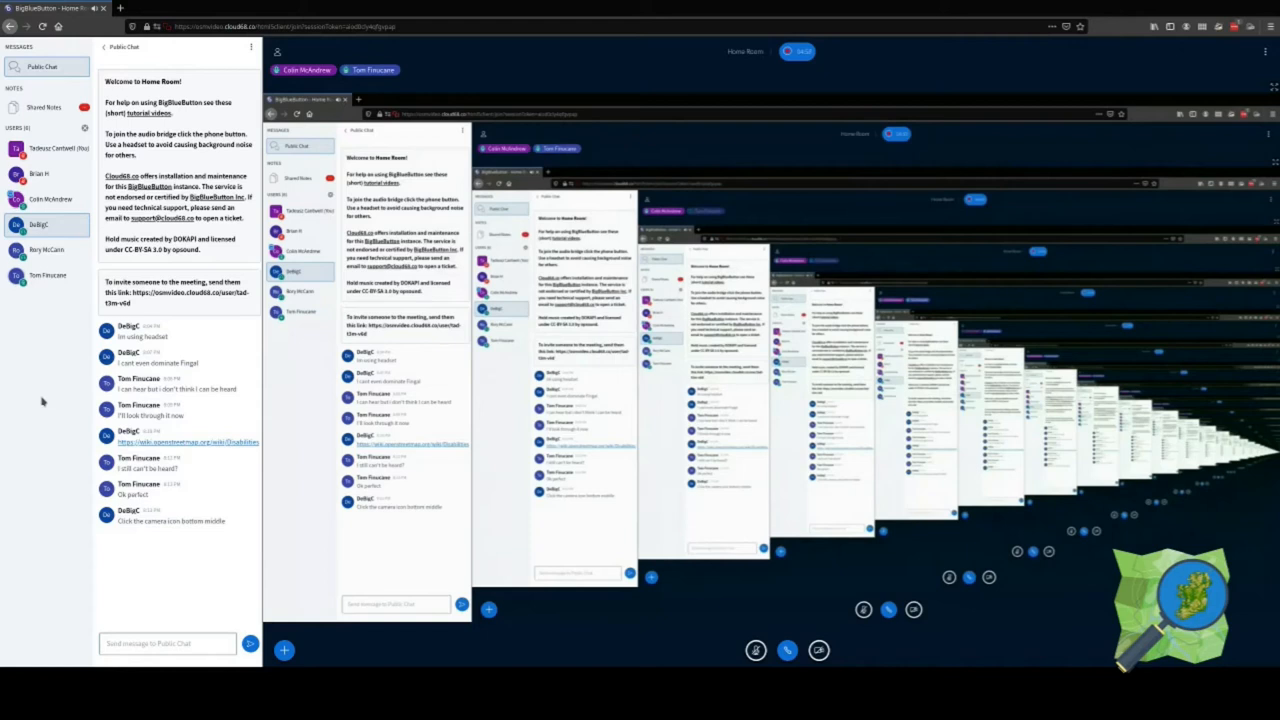
left_click(167, 643)
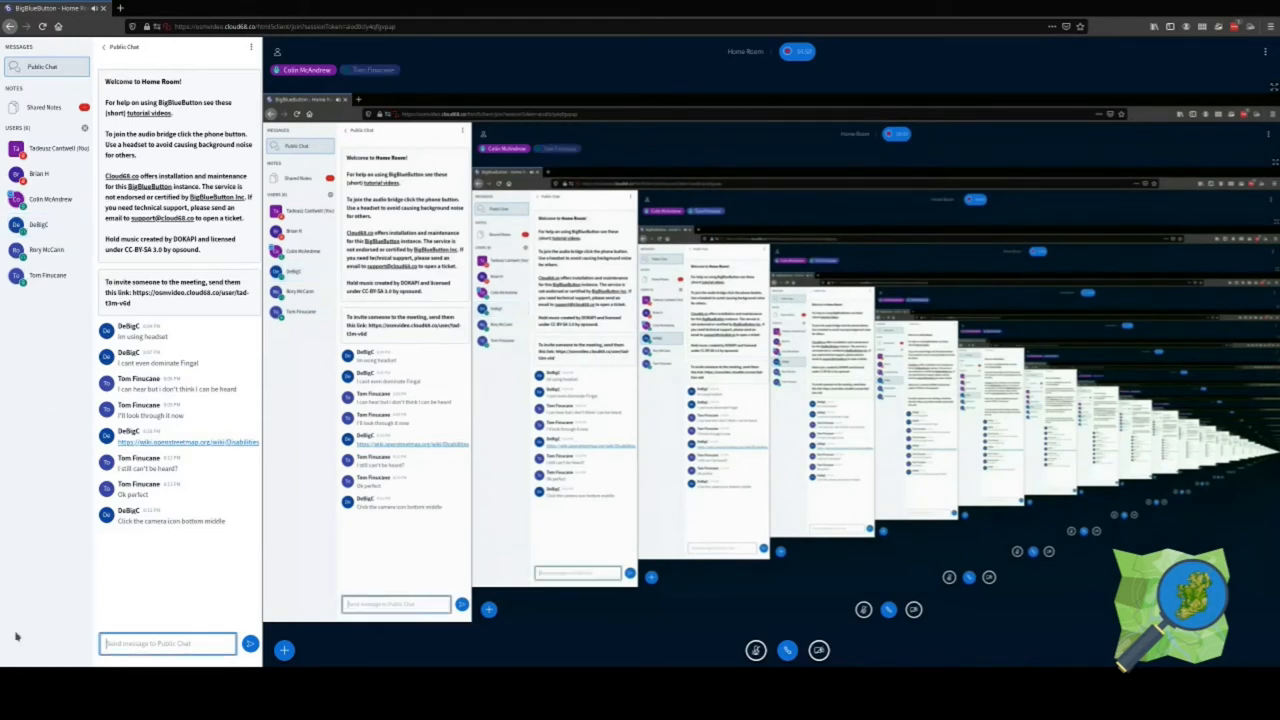
type("Tom")
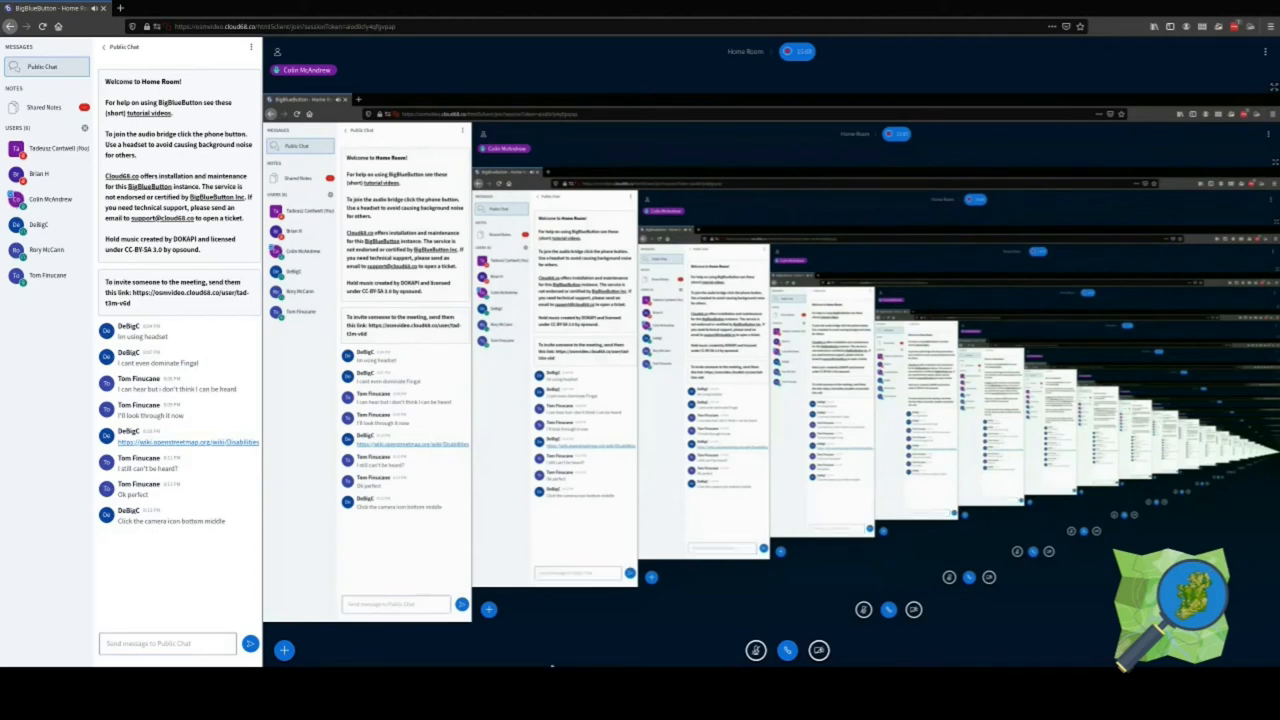
mouse_move(857, 11)
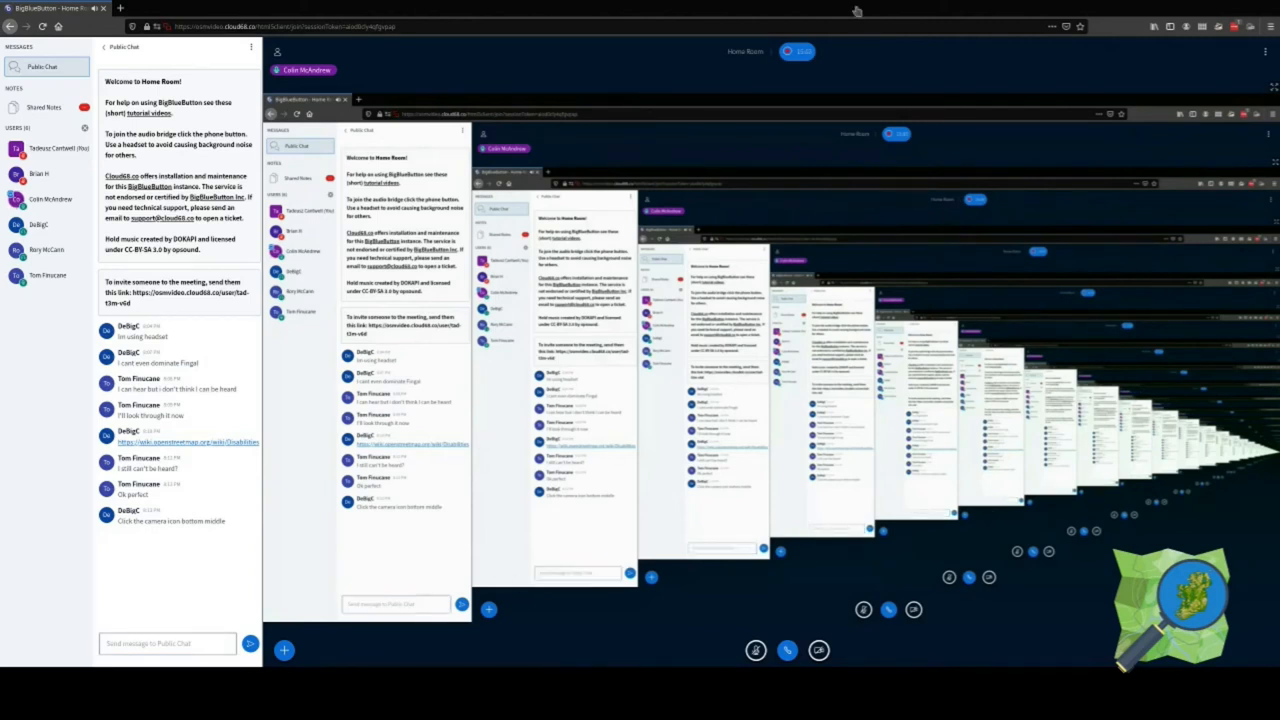
mouse_move(223, 147)
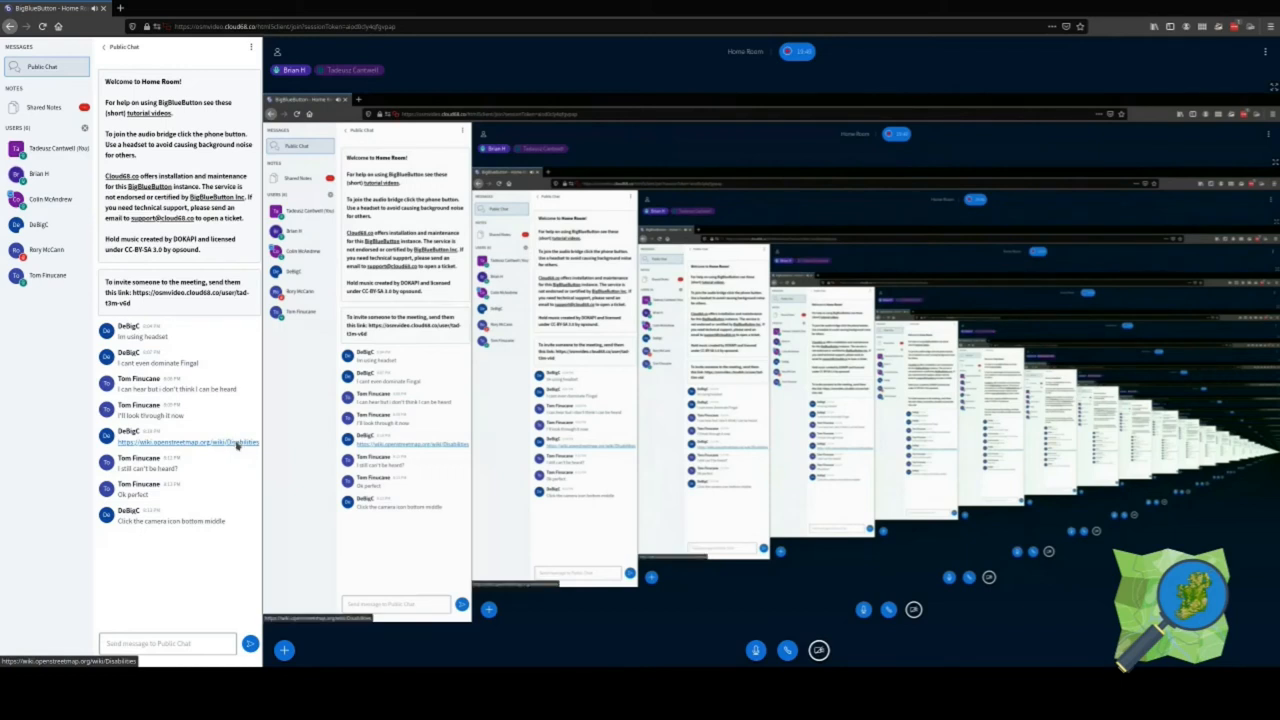
mouse_move(240, 523)
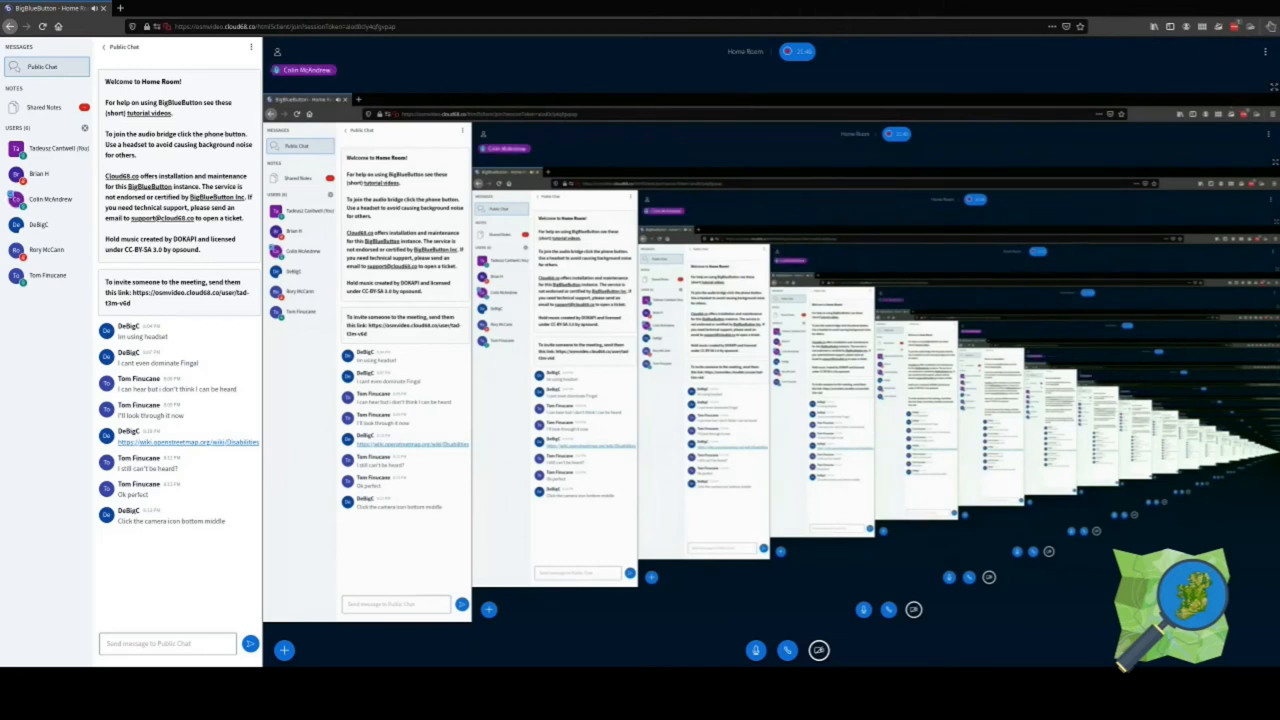
mouse_move(1213, 50)
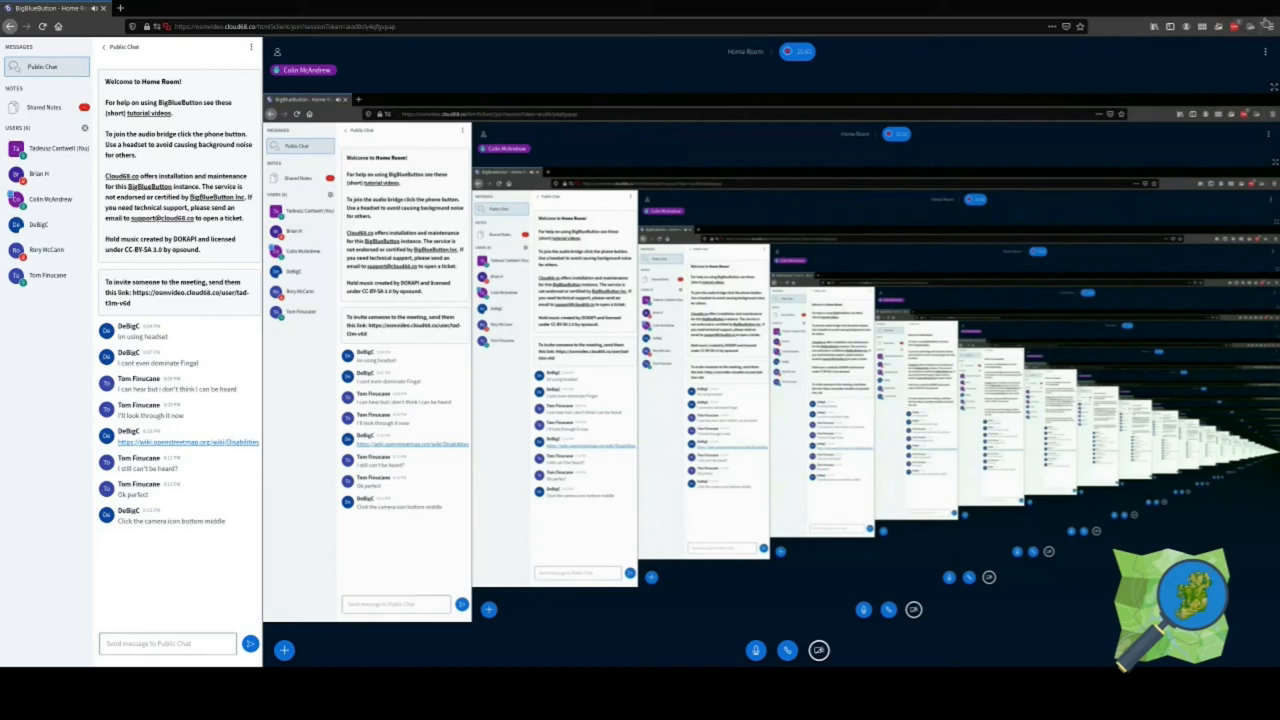
mouse_move(1248, 43)
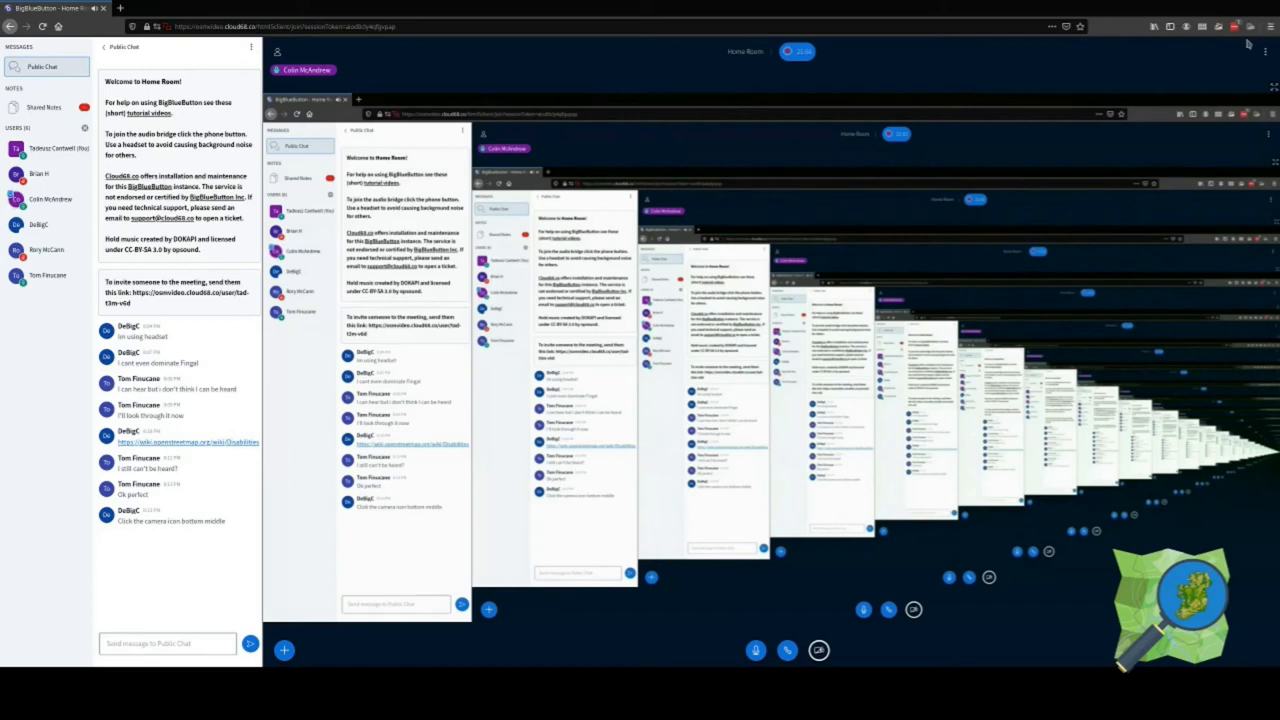
mouse_move(1225, 59)
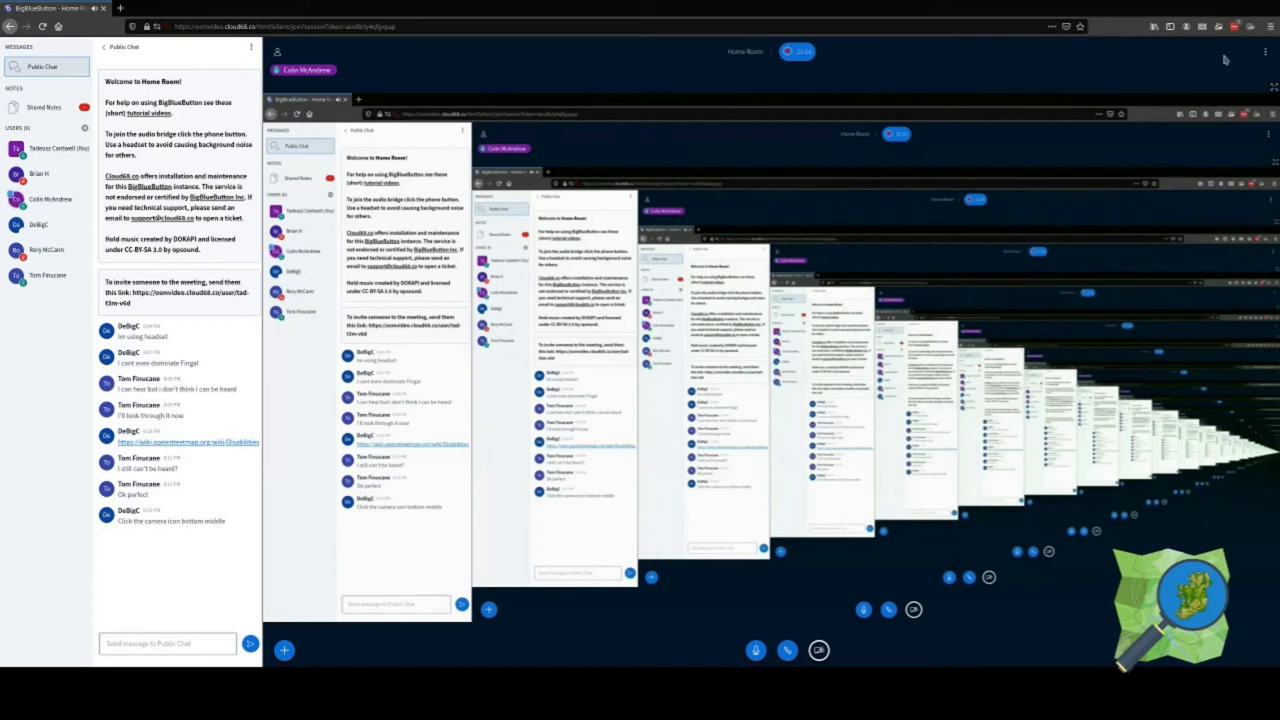
mouse_move(578, 349)
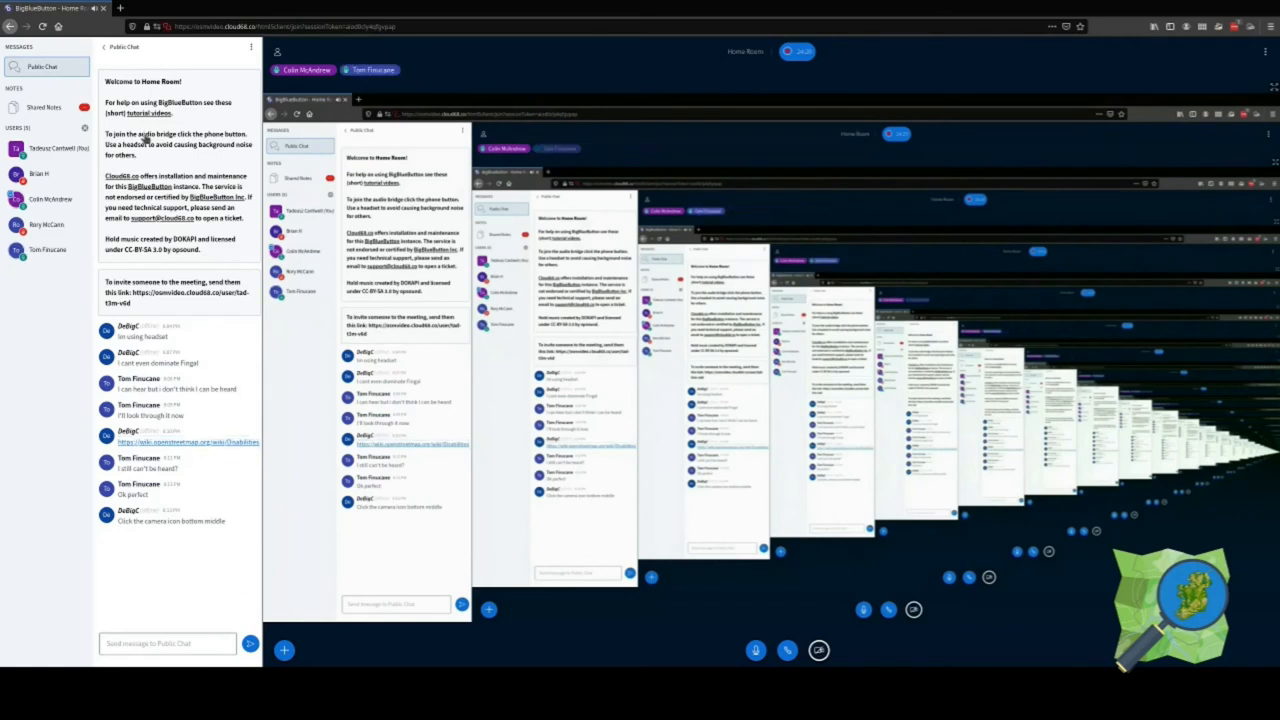
mouse_move(174, 161)
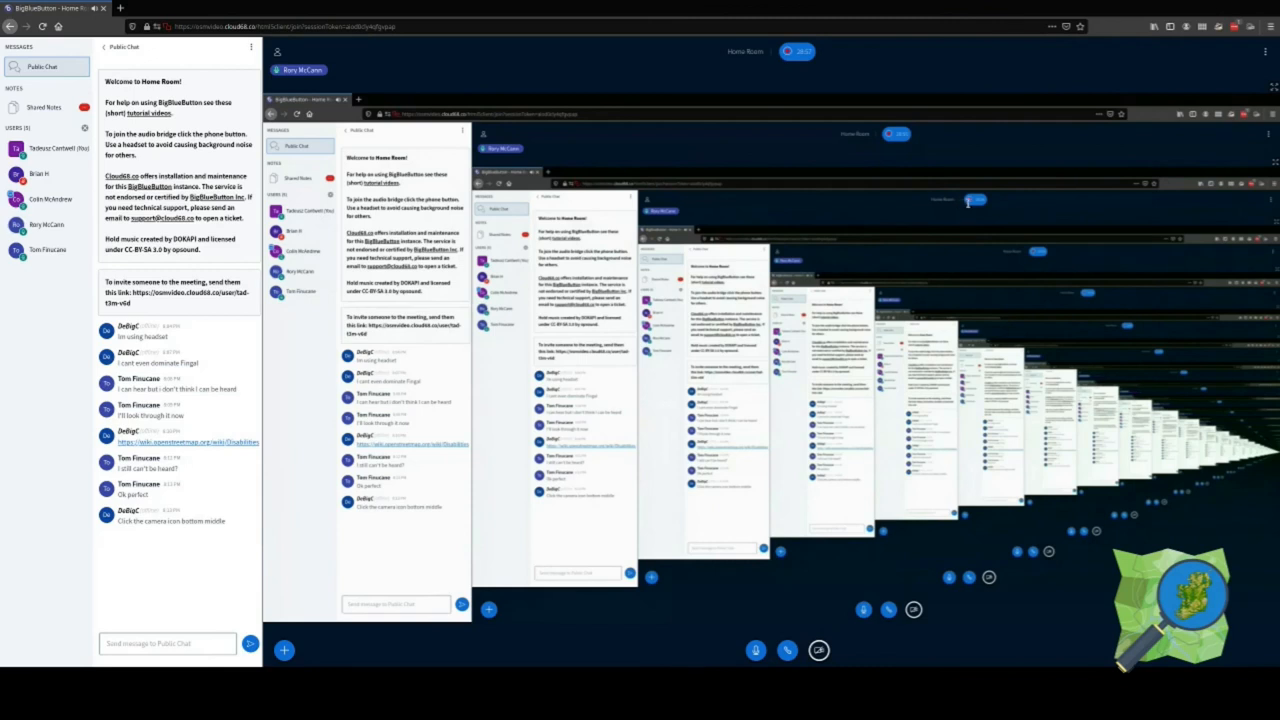
mouse_move(1213, 204)
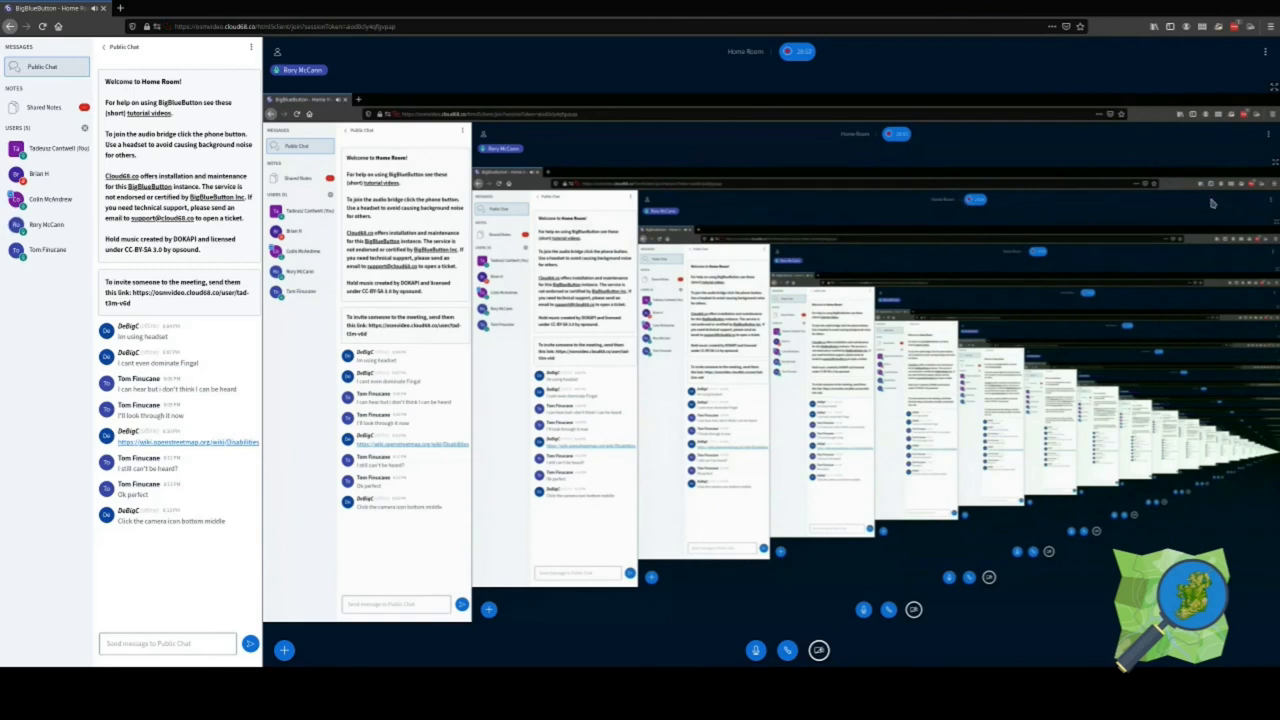